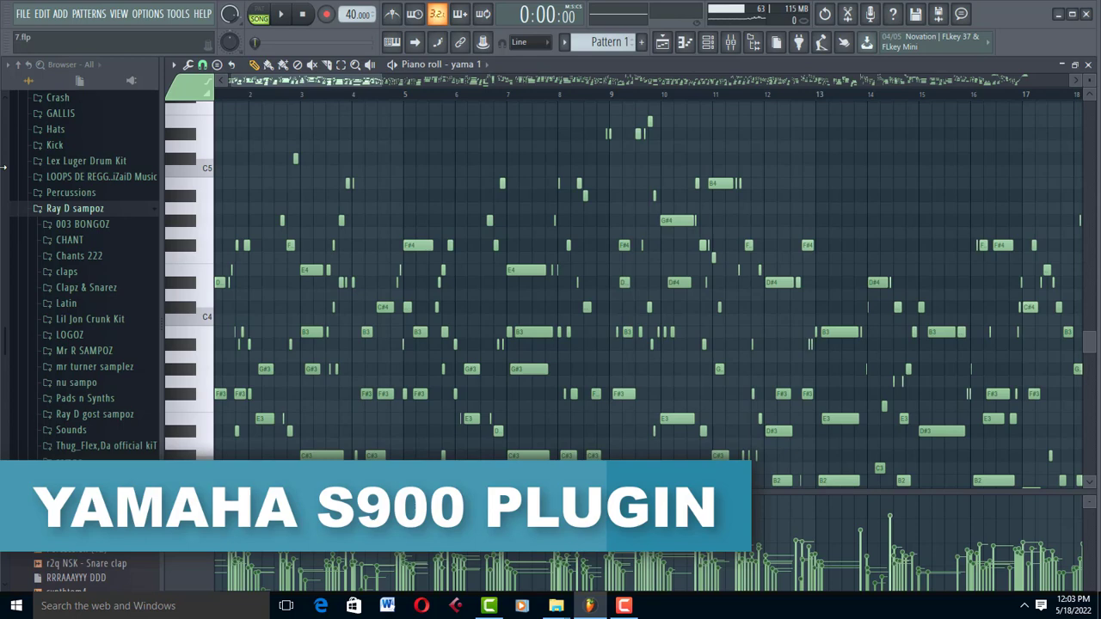
# Play back the Yamaha S900 melody pattern in the yama 1 piano roll.
pyautogui.click(303, 13)
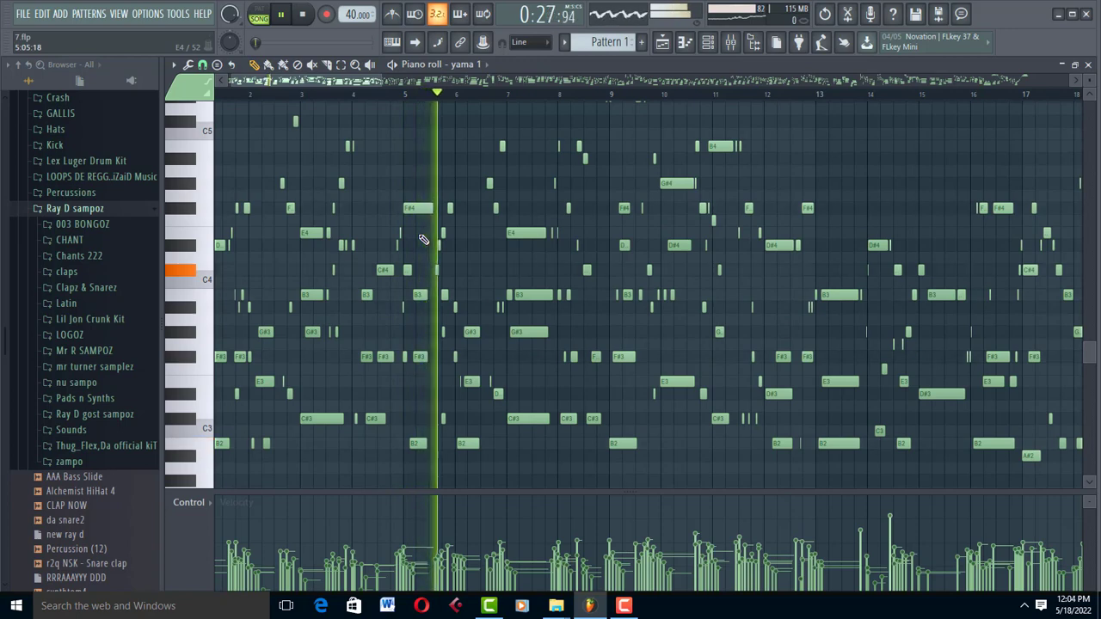
# Stop the yama 1 melody playback.
pyautogui.click(303, 14)
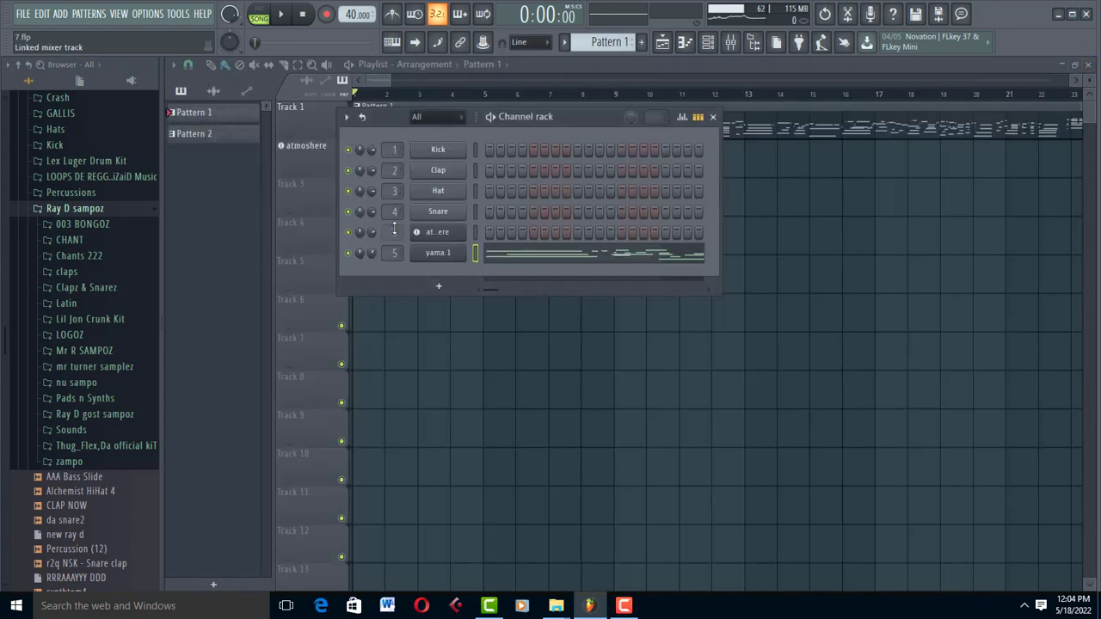
# Open the yama 1 channel's Kontakt plugin showing the PSR S900 GrandPiano panel.
pyautogui.click(438, 252)
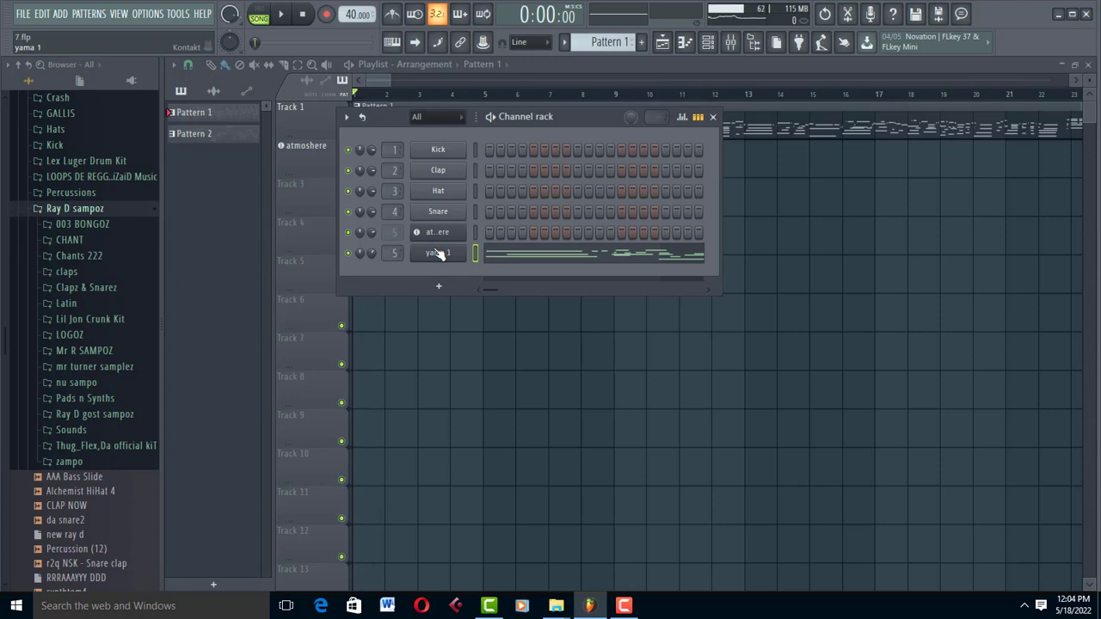
pyautogui.doubleClick(437, 253)
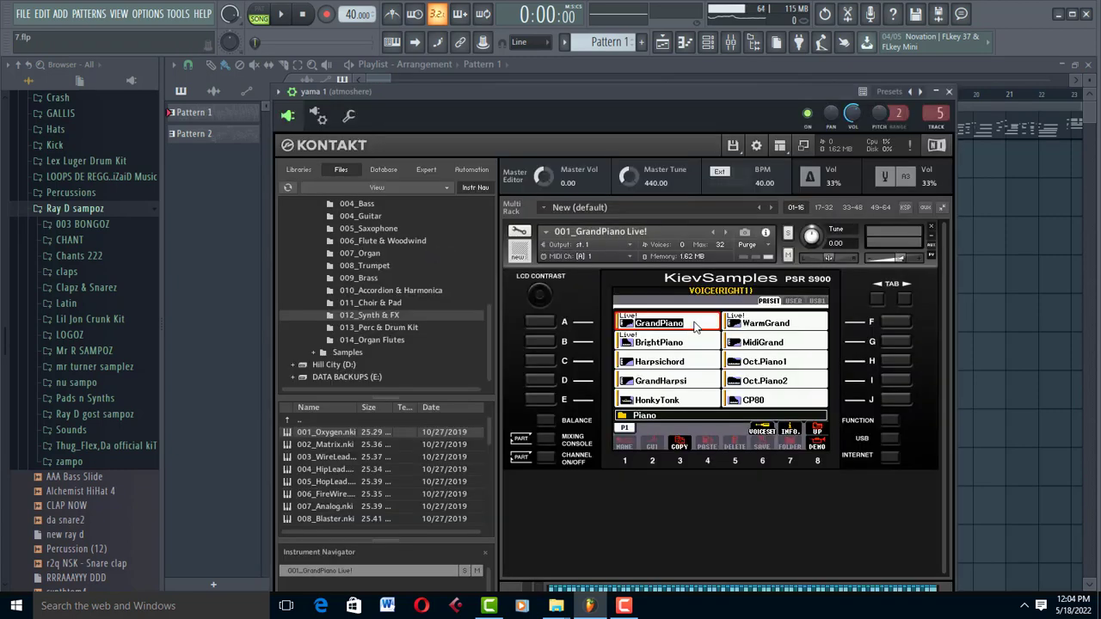
pyautogui.moveTo(813, 291)
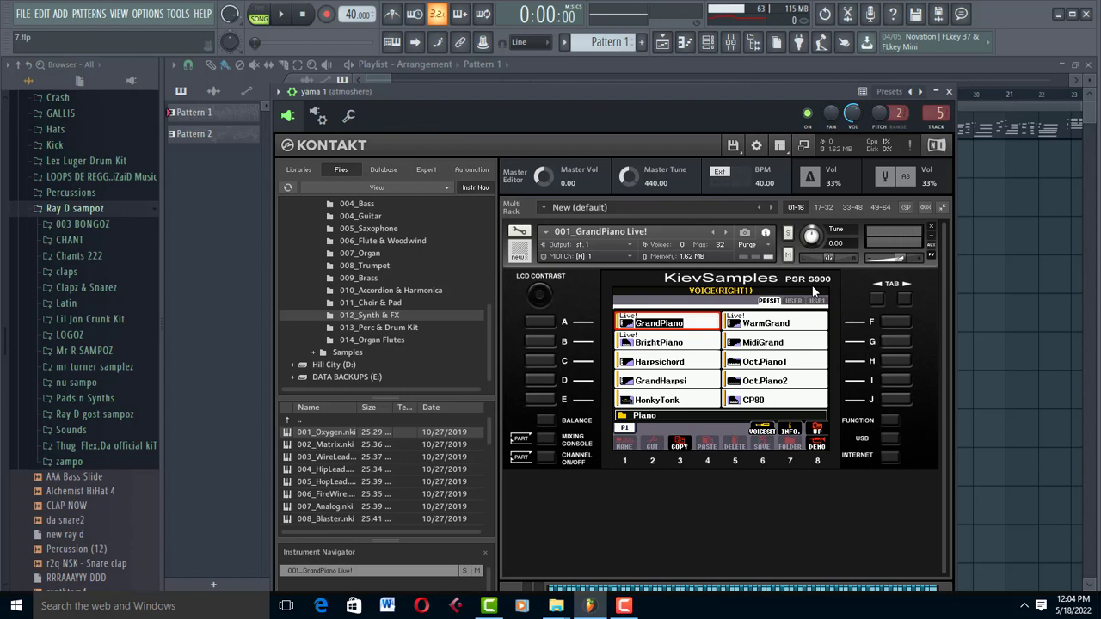
pyautogui.moveTo(675, 291)
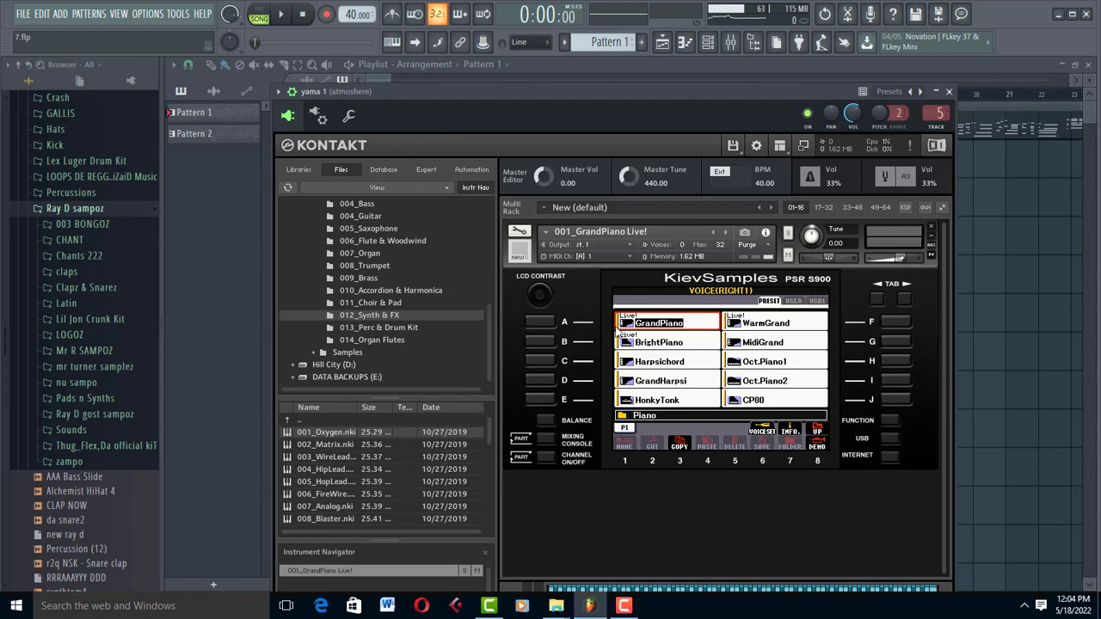
# List the 002_E. Piano folder's electric piano presets in Kontakt's Files browser.
pyautogui.scroll(3)
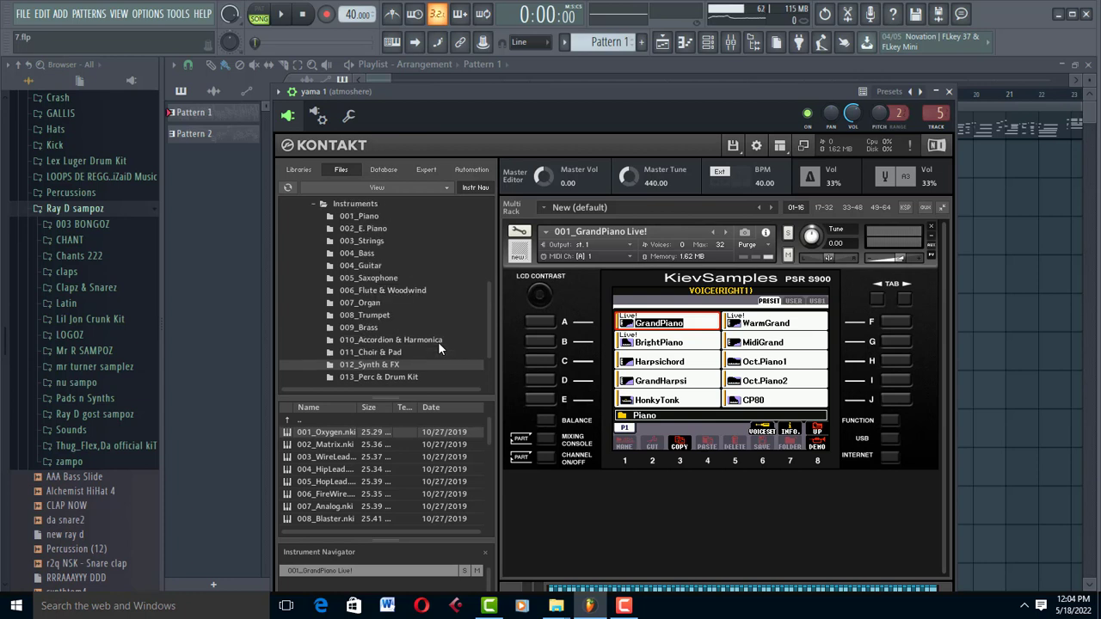
pyautogui.moveTo(865, 389)
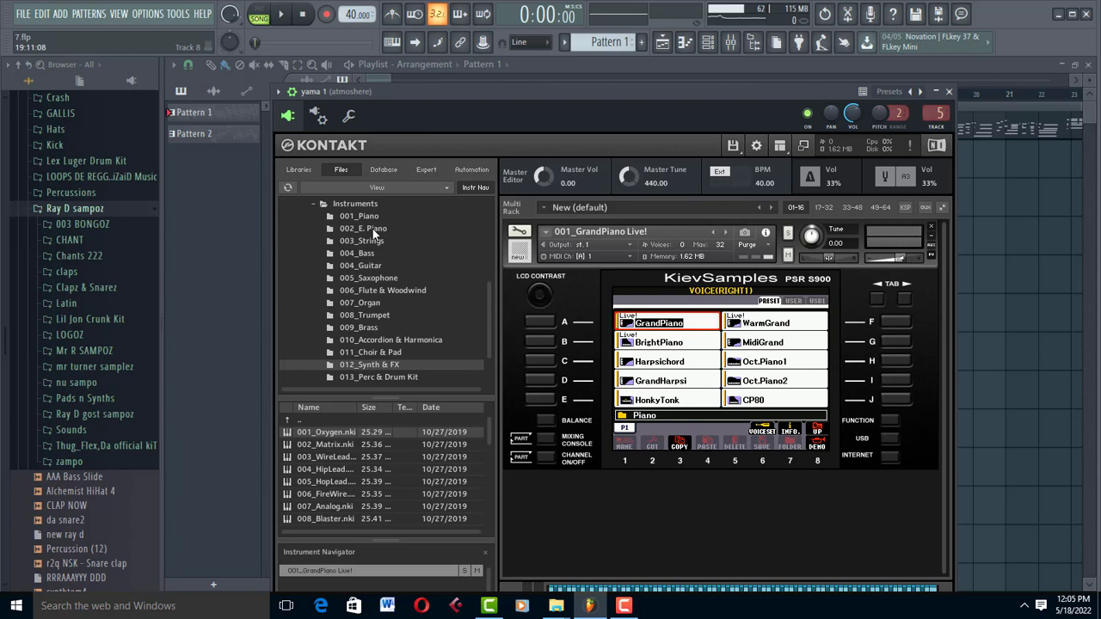
pyautogui.click(280, 15)
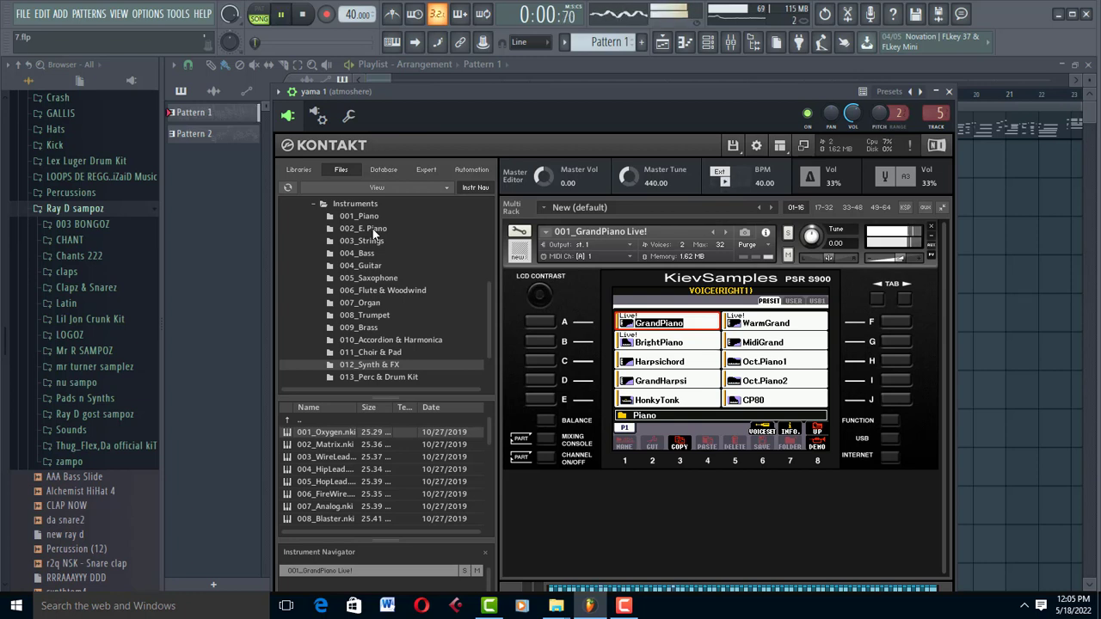
pyautogui.click(363, 228)
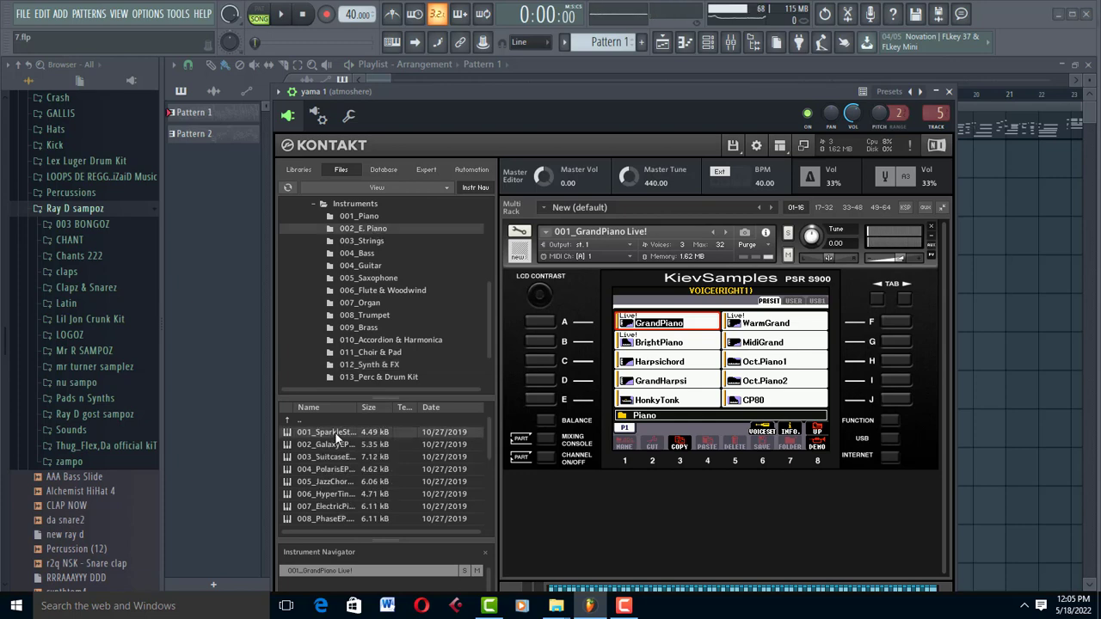
# Load 001_SparkleStack.nki, play the melody with it, then remove it from the rack.
pyautogui.doubleClick(325, 432)
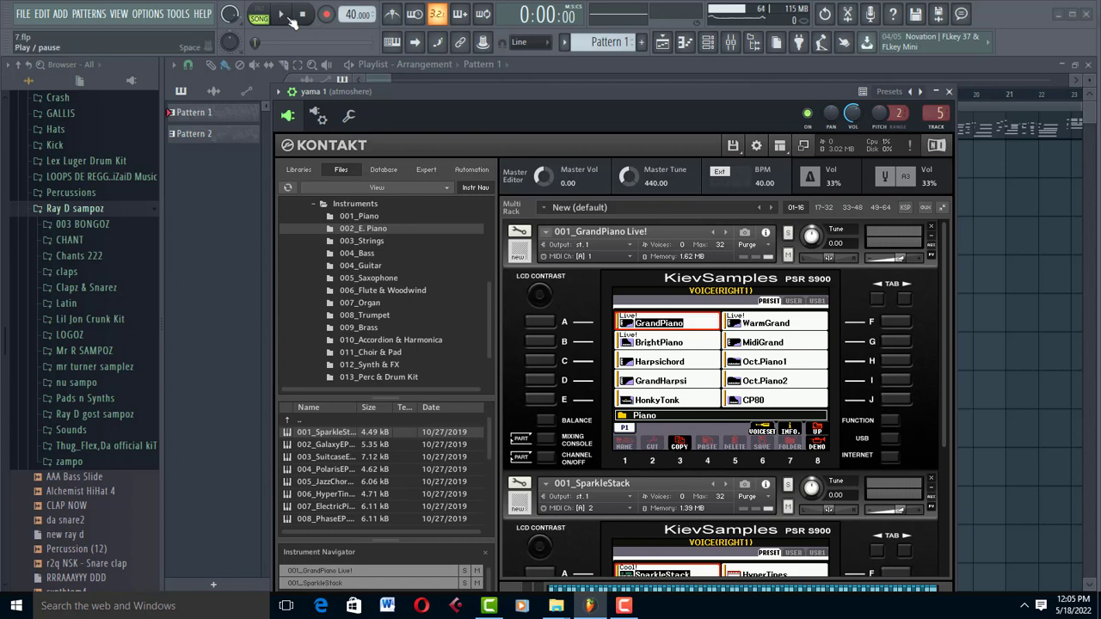
pyautogui.click(282, 14)
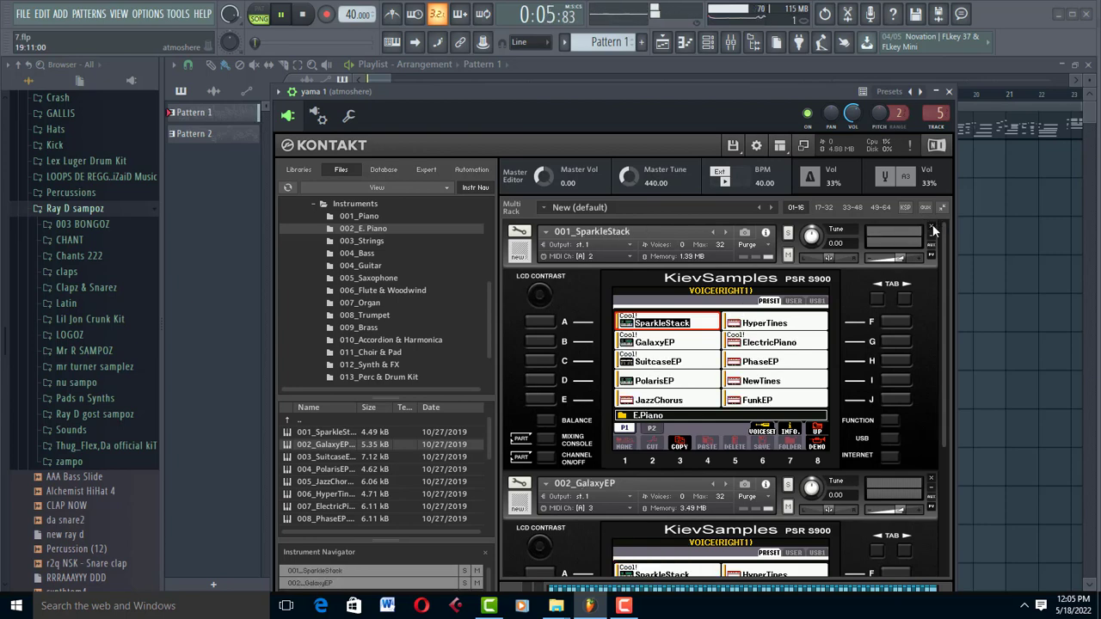
pyautogui.click(326, 15)
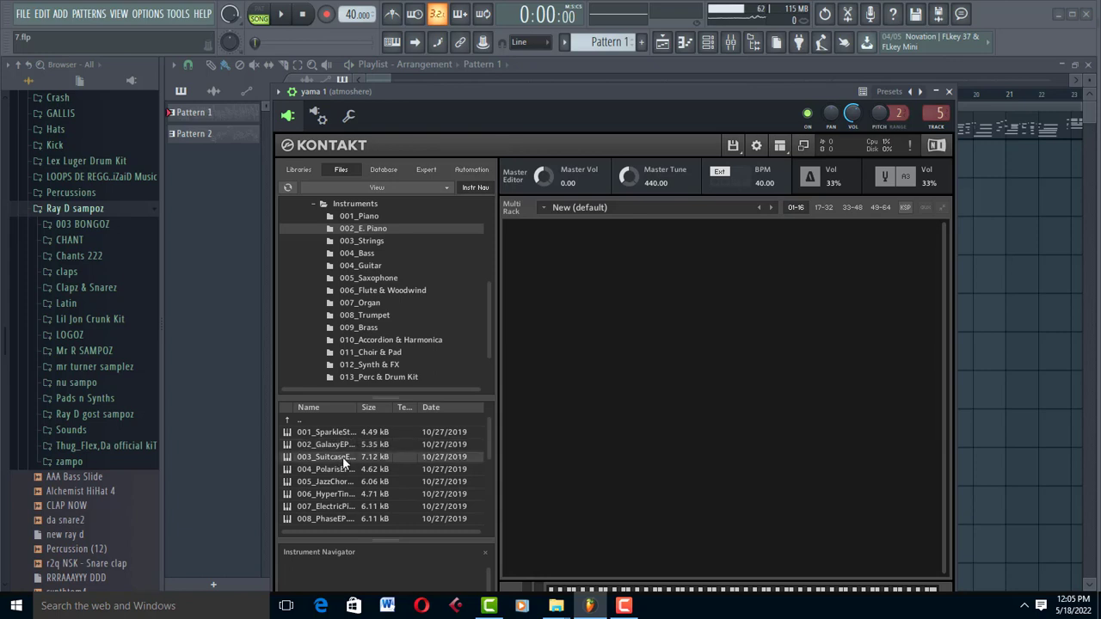
# Load 003_SuitcaseEP.nki and raise its filter cutoff to about 1 kHz.
pyautogui.doubleClick(325, 456)
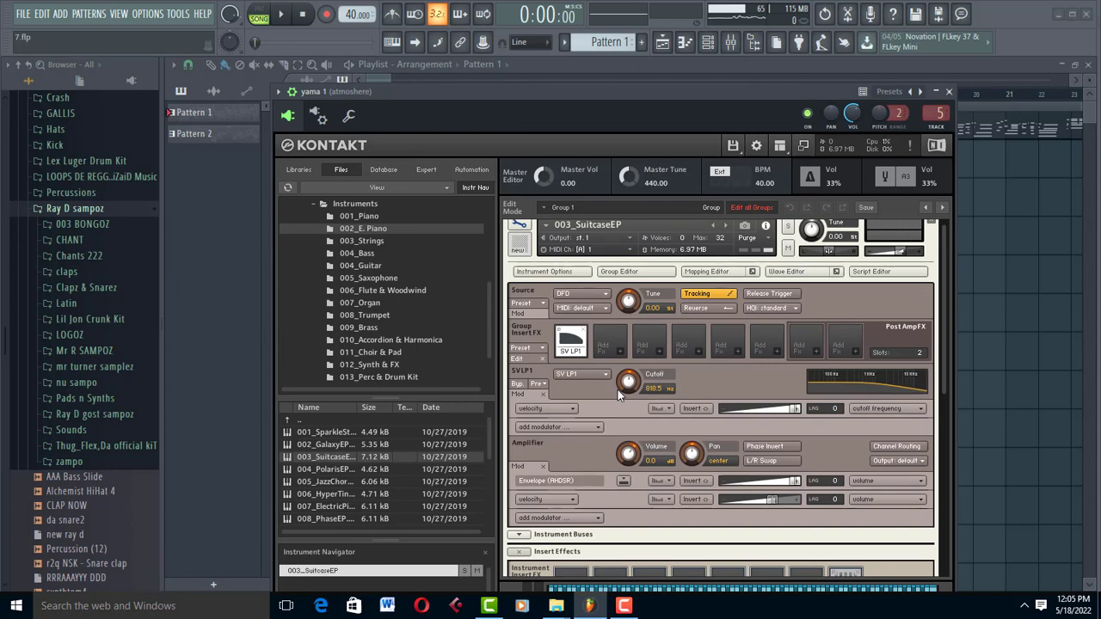
pyautogui.moveTo(630, 322)
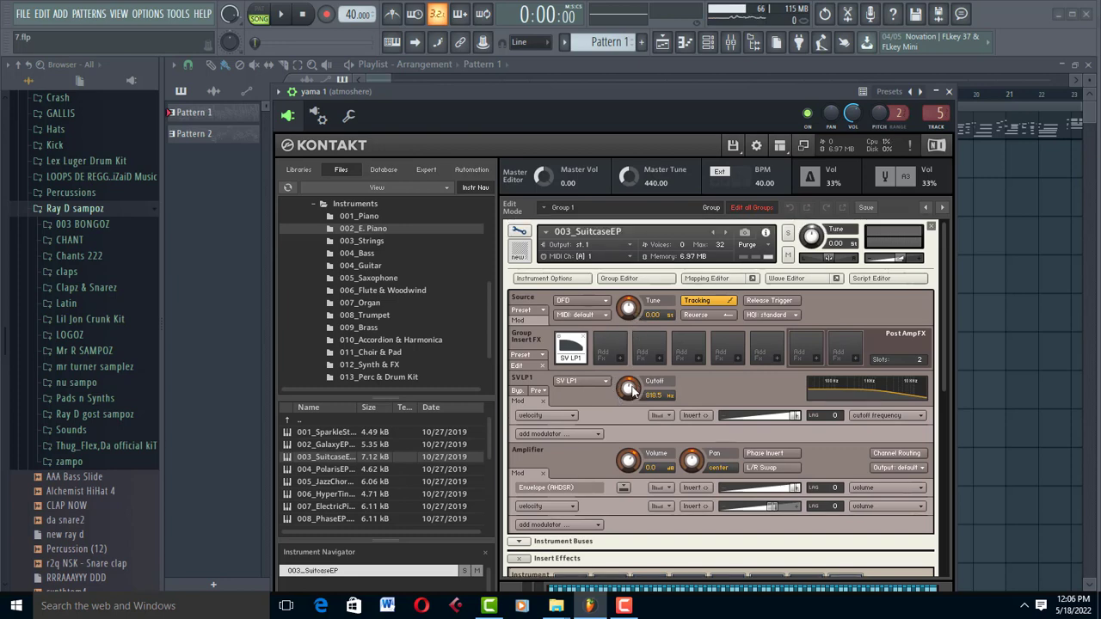
pyautogui.moveTo(628, 389); pyautogui.dragTo(628, 370)
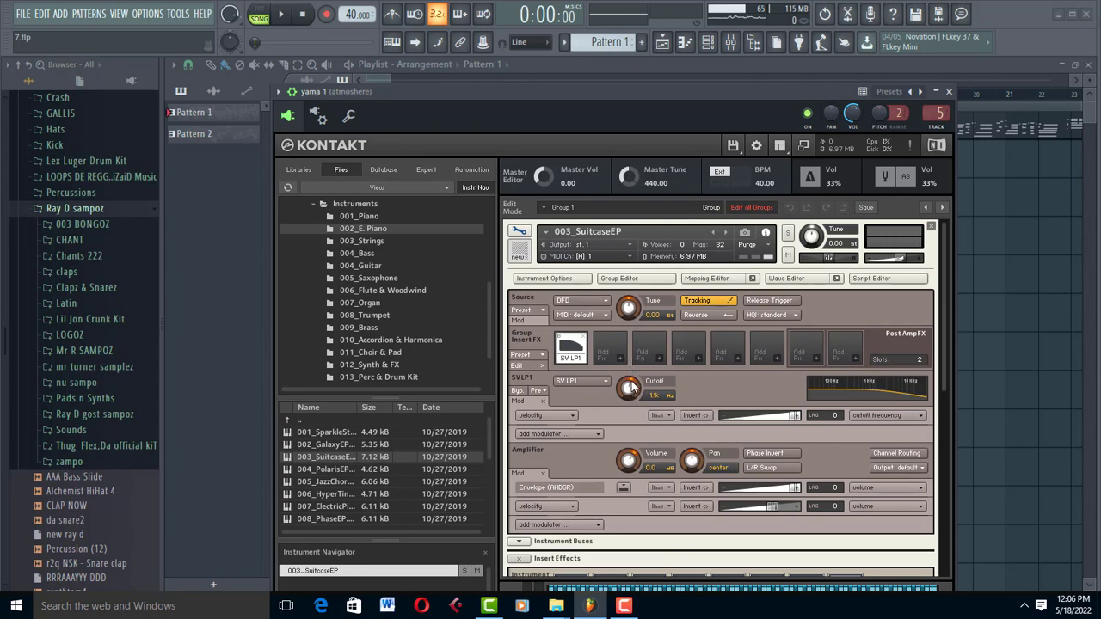
# Raise the SuitcaseEP cutoff to about 2.8 kHz, then play and stop the melody.
pyautogui.moveTo(628, 388); pyautogui.dragTo(628, 378)
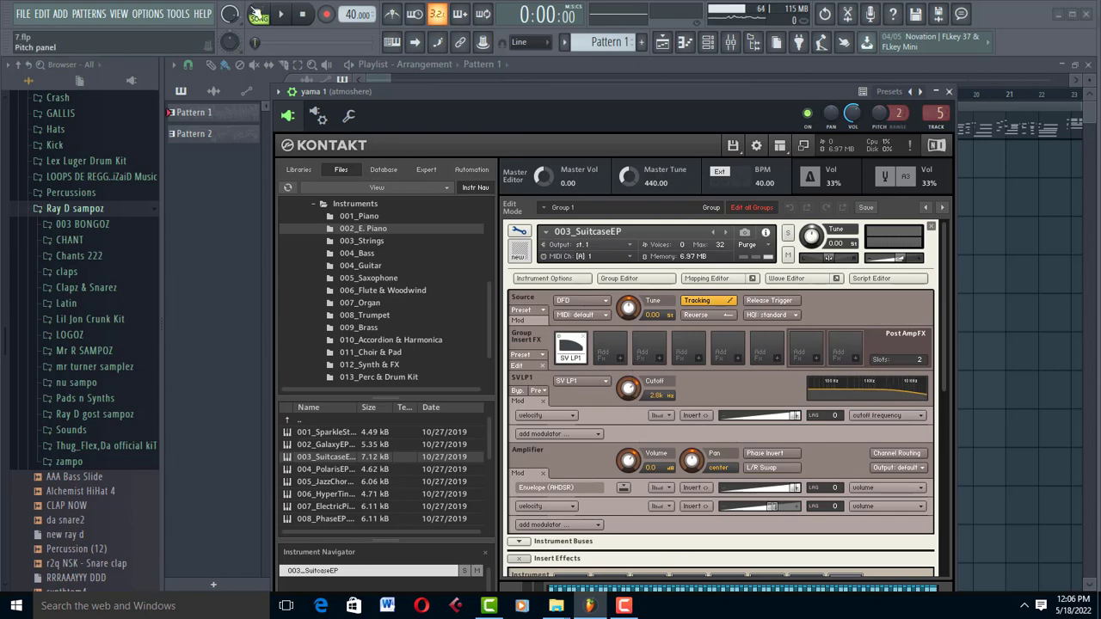
pyautogui.click(282, 14)
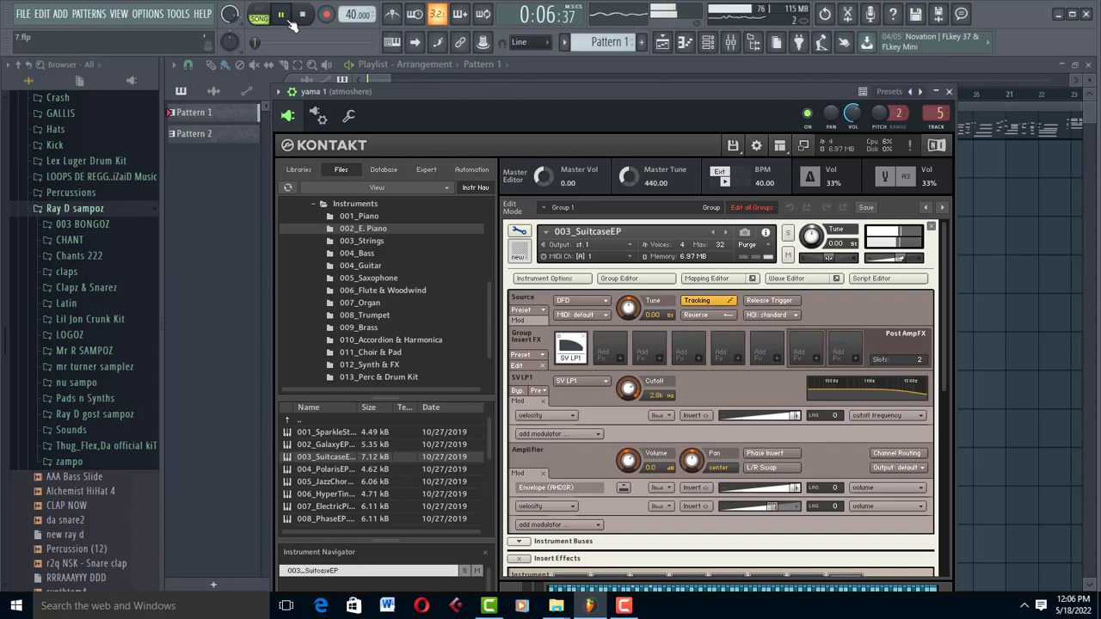
pyautogui.click(304, 14)
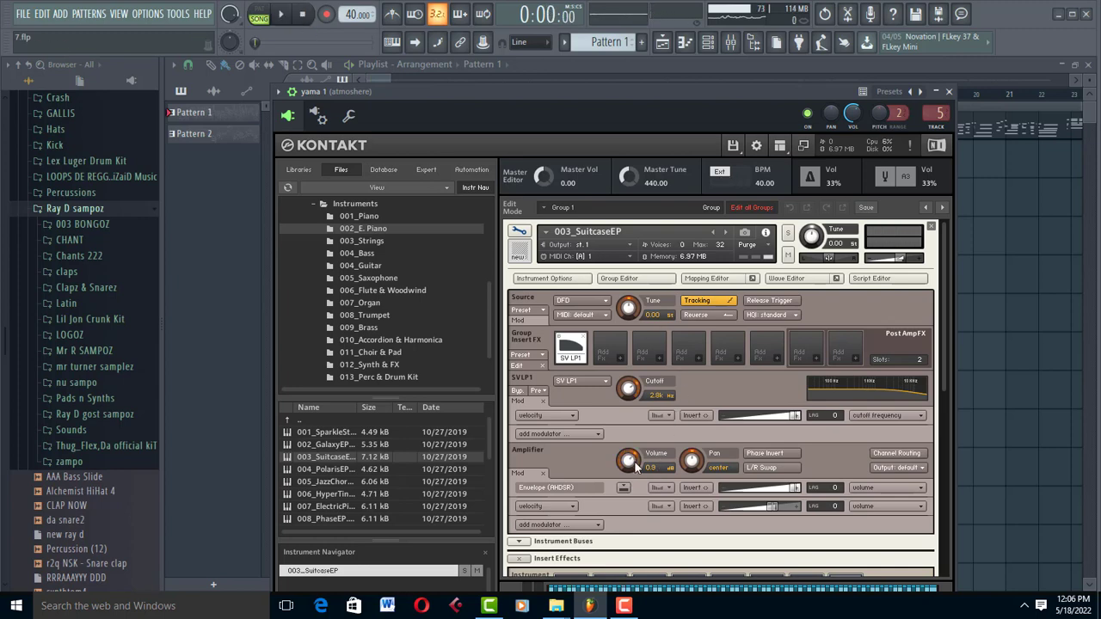
# Scroll down SuitcaseEP's edit view toward the Amplifier and Insert Effects sections.
pyautogui.scroll(-3)
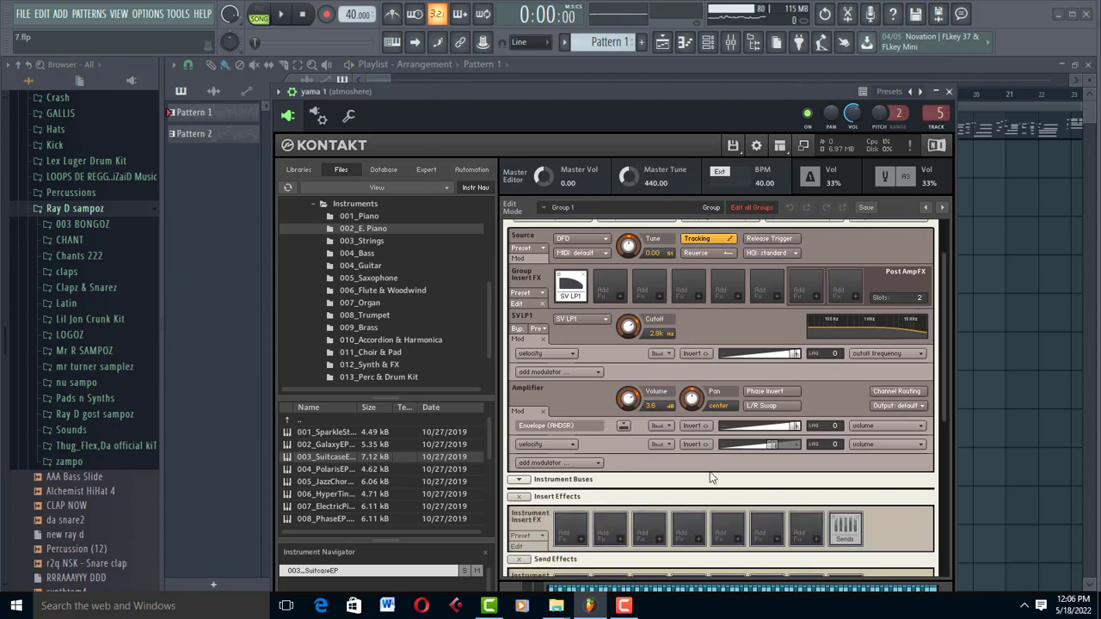
pyautogui.scroll(-3)
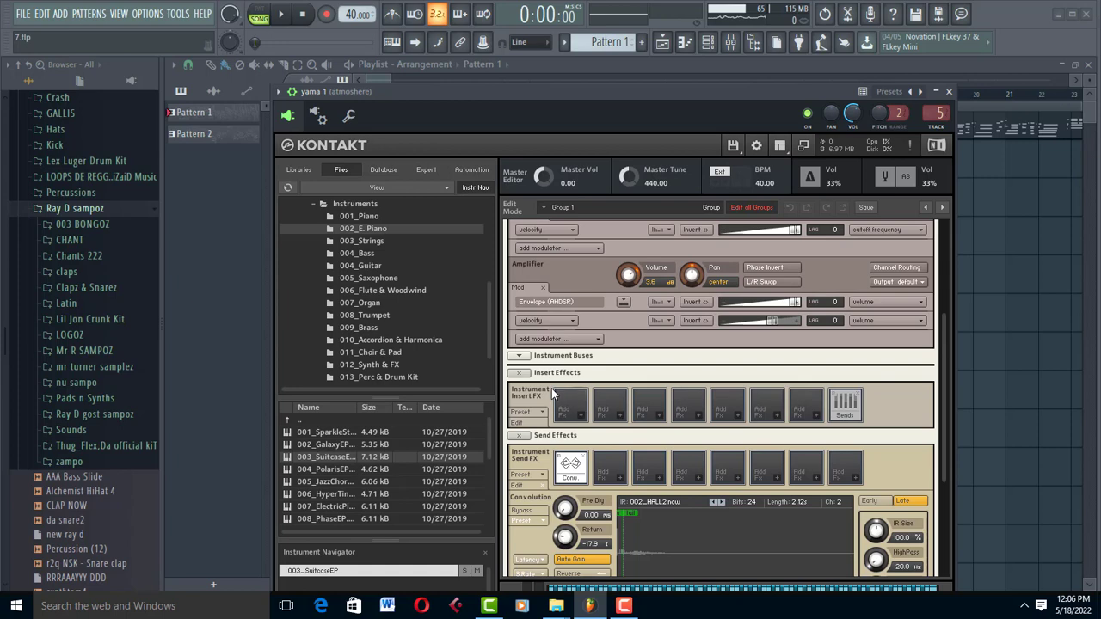
pyautogui.moveTo(583, 420)
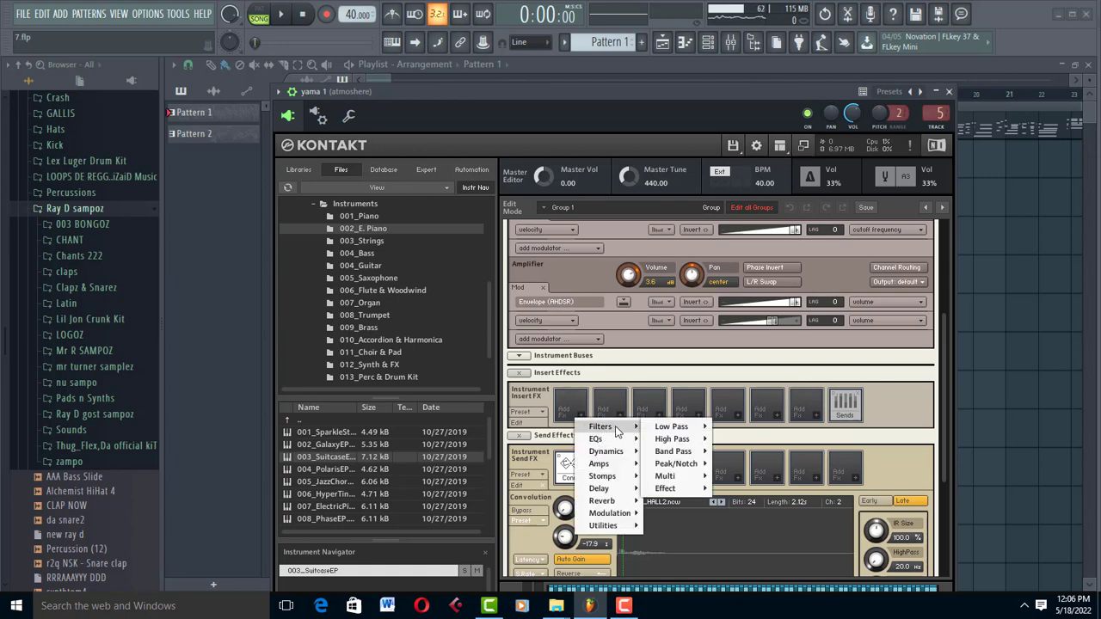
pyautogui.moveTo(605, 451)
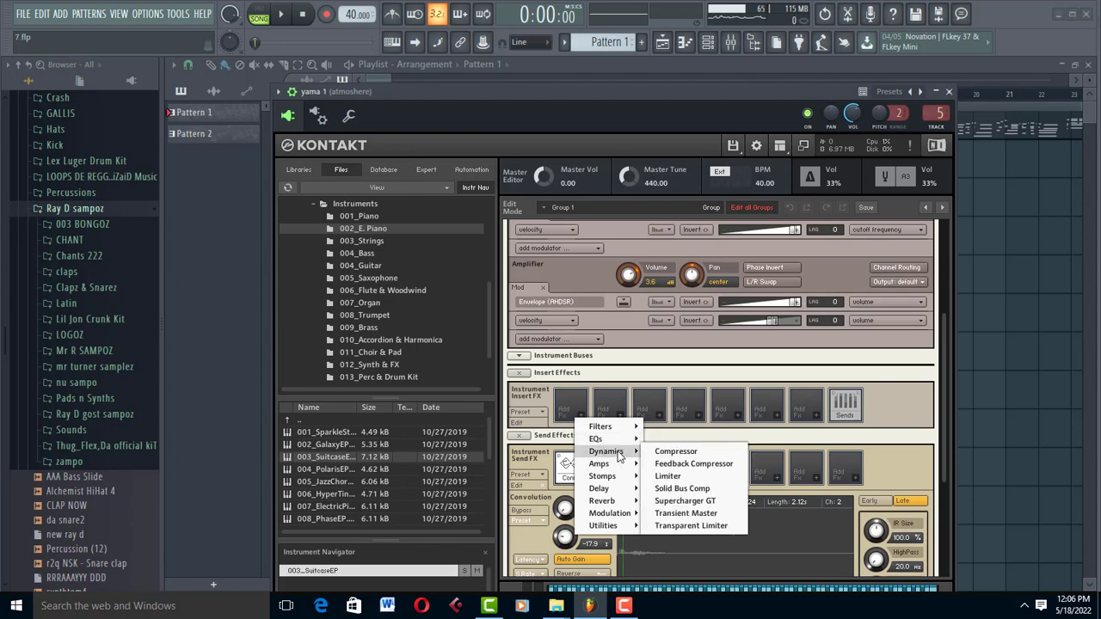
pyautogui.moveTo(602, 475)
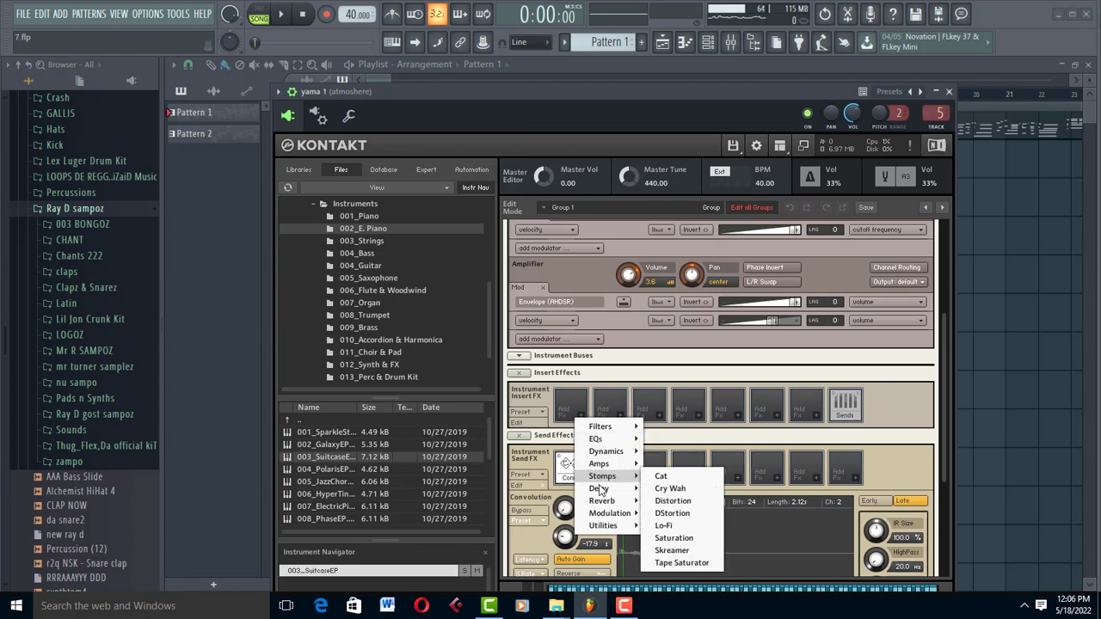
pyautogui.moveTo(611, 513)
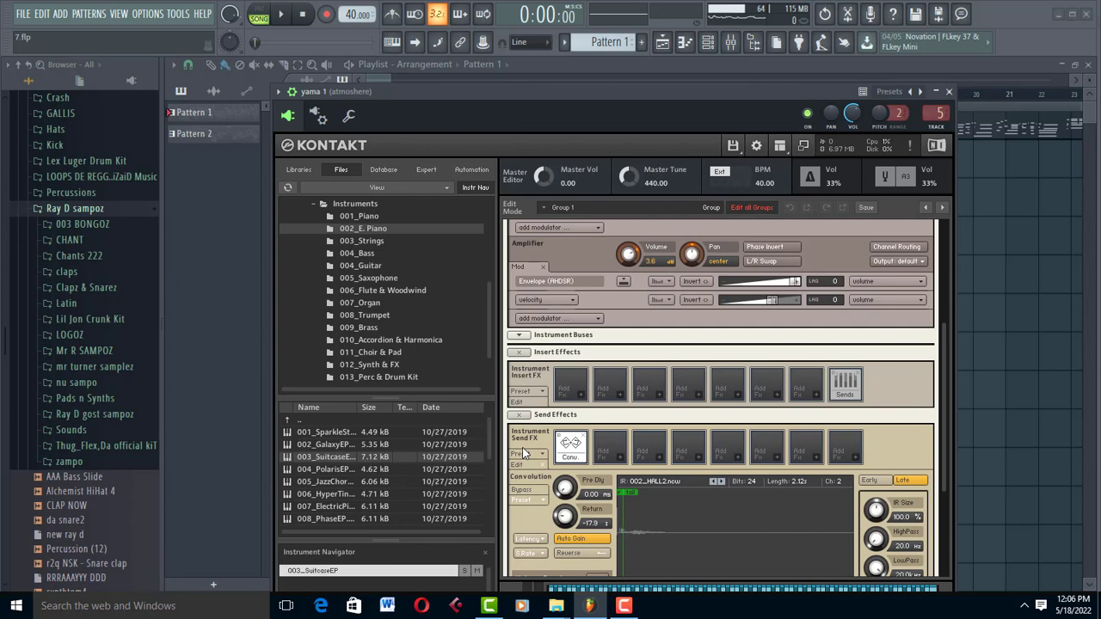
pyautogui.moveTo(587, 450)
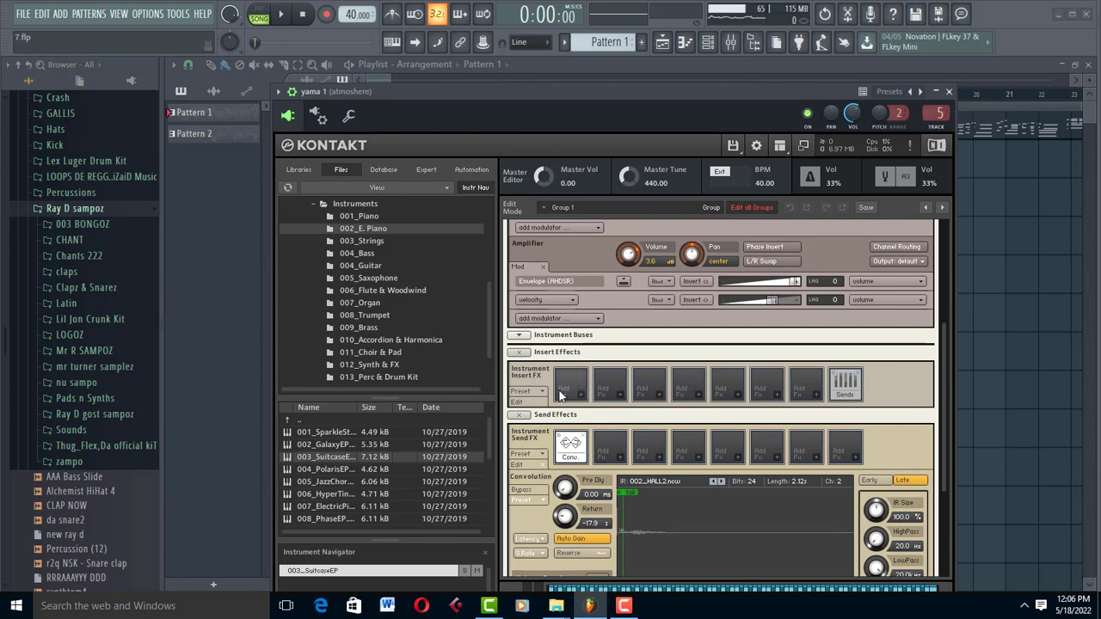
pyautogui.scroll(-3)
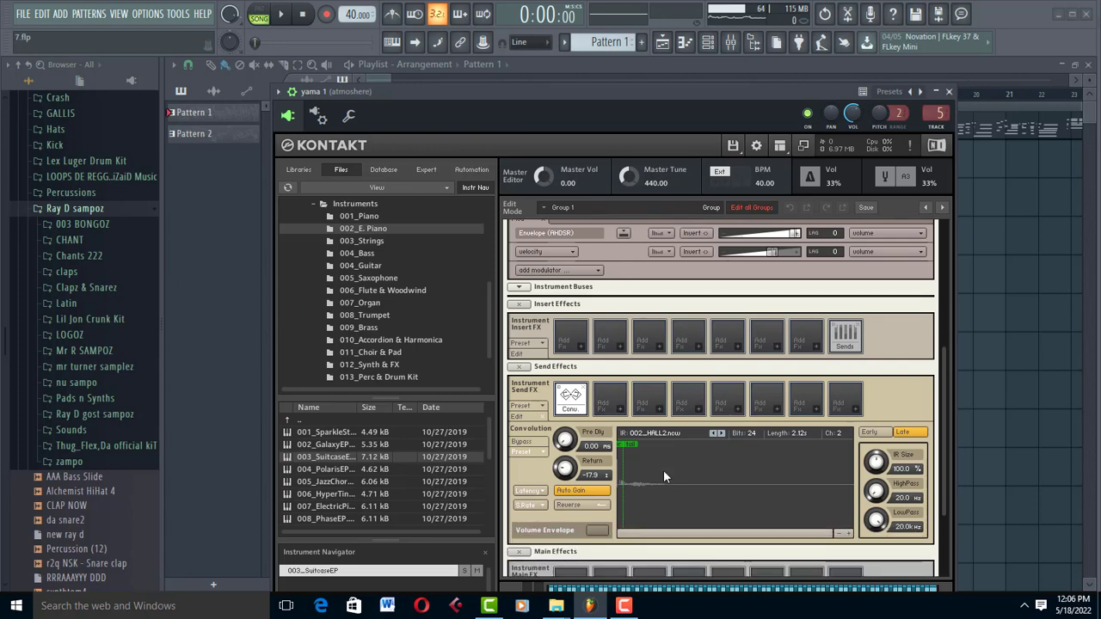
pyautogui.scroll(-3)
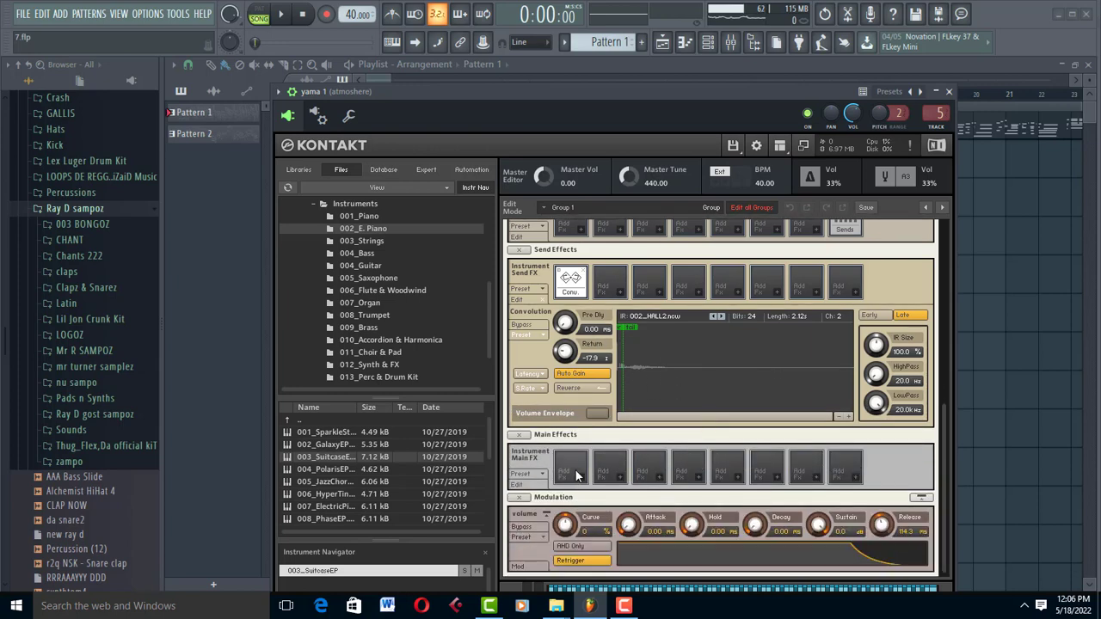
pyautogui.scroll(3)
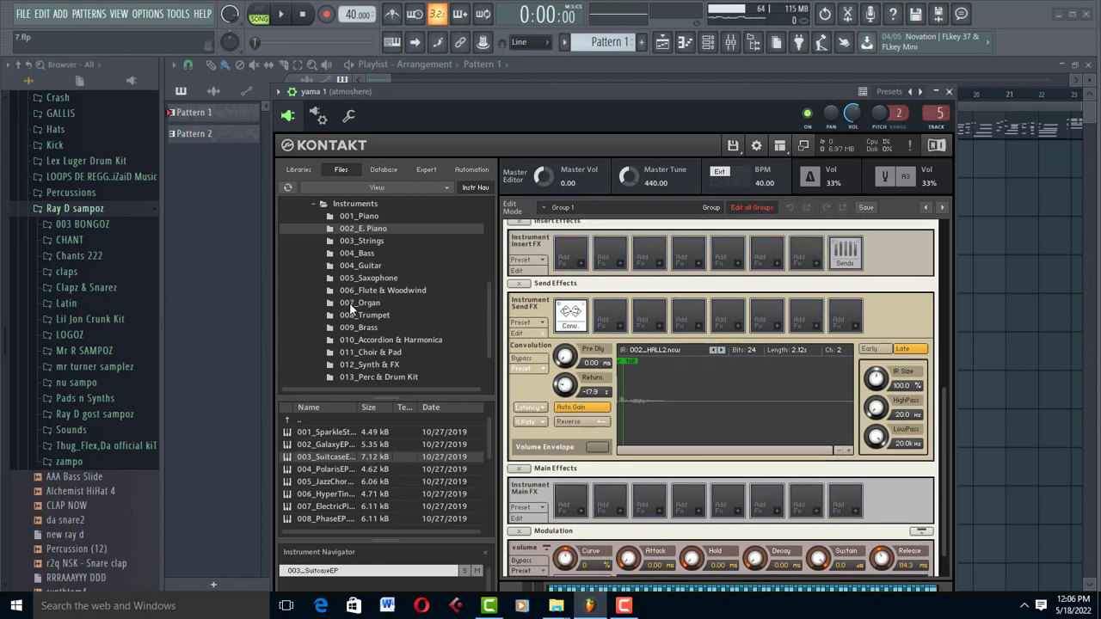
pyautogui.moveTo(410, 311)
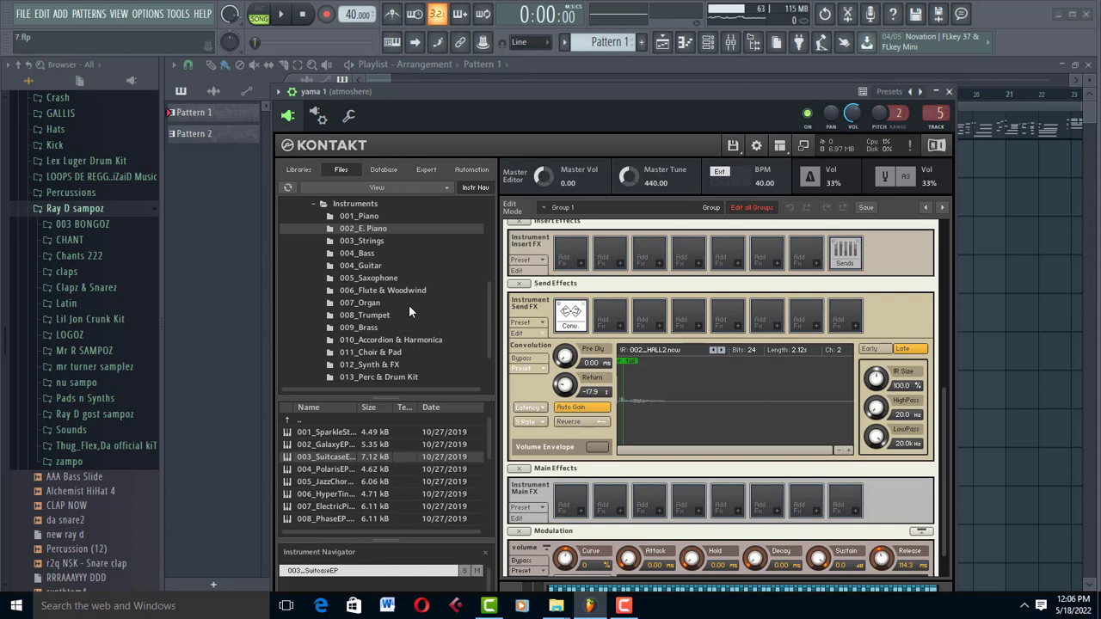